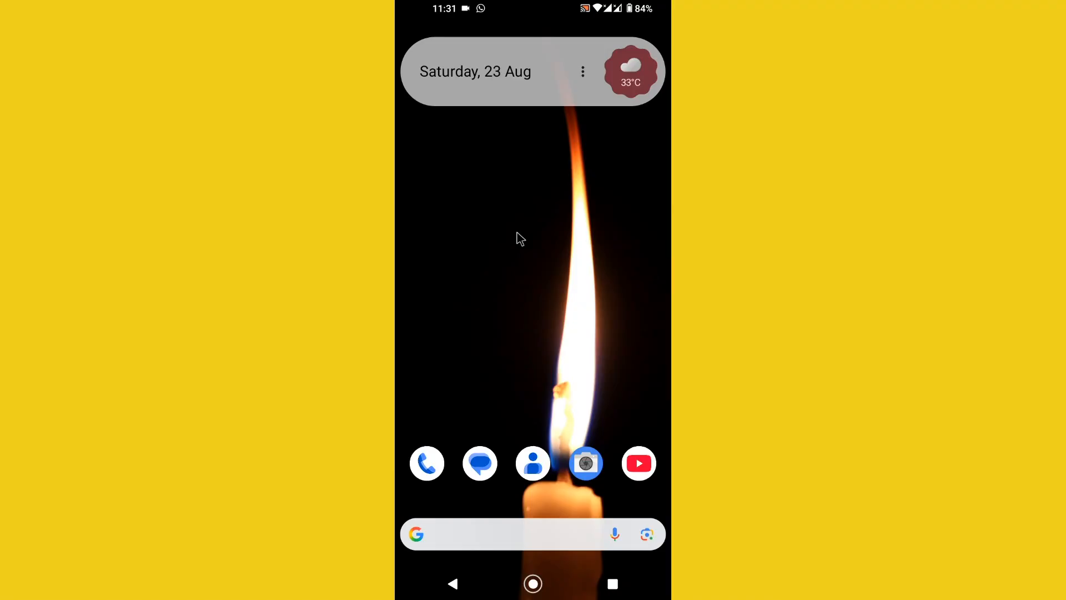
pyautogui.moveTo(511, 239)
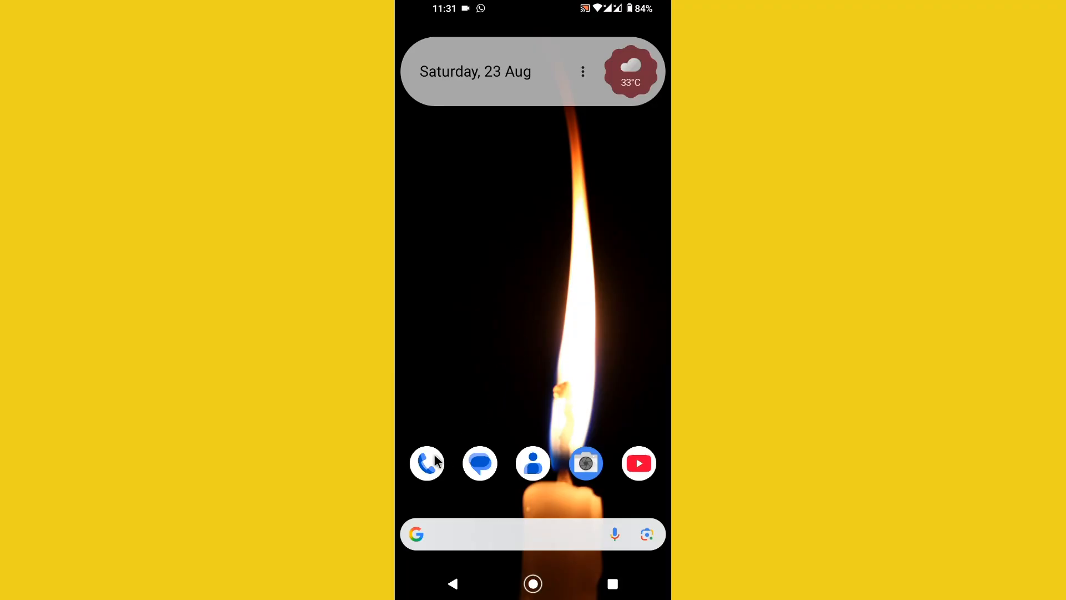
# Step: Launch Phone by Google from the dock and show its overflow menu
pyautogui.click(427, 463)
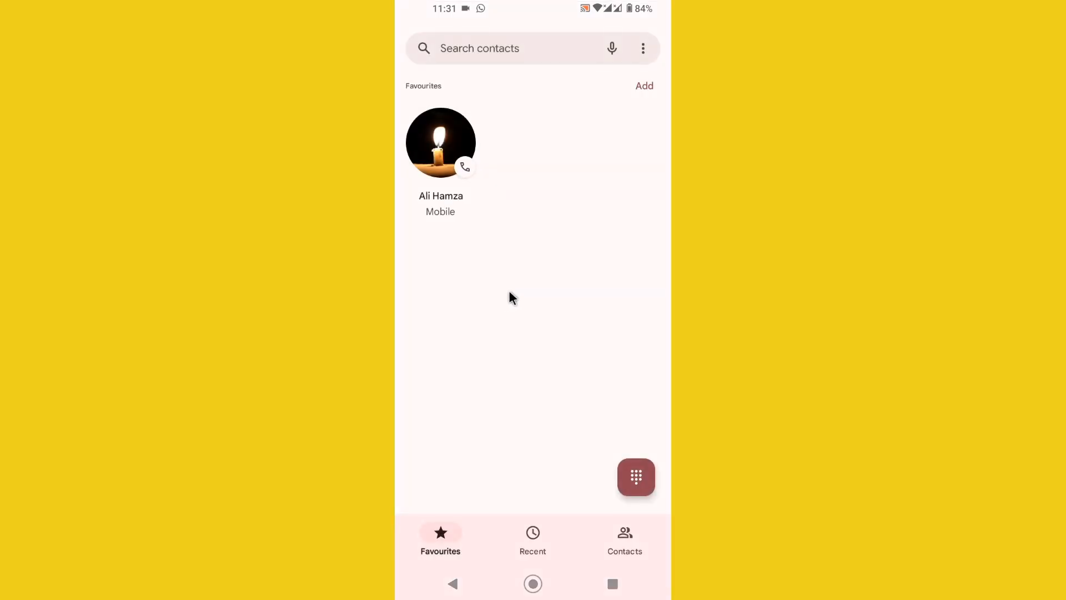
pyautogui.moveTo(570, 339)
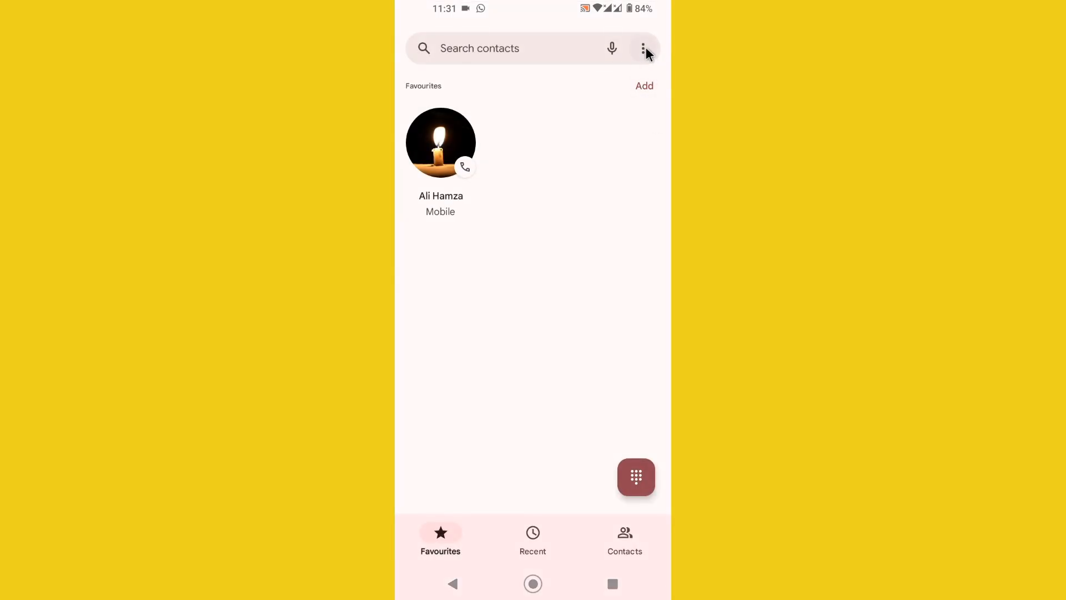
pyautogui.click(643, 48)
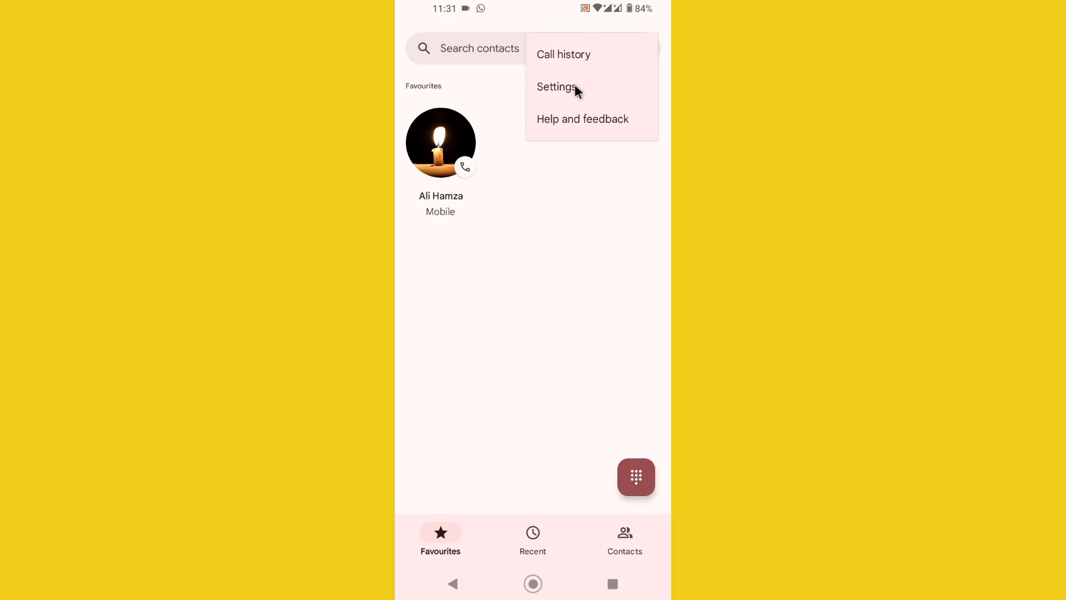
# Step: Browse the Phone app's General and Advanced settings, then exit to the app drawer
pyautogui.click(556, 87)
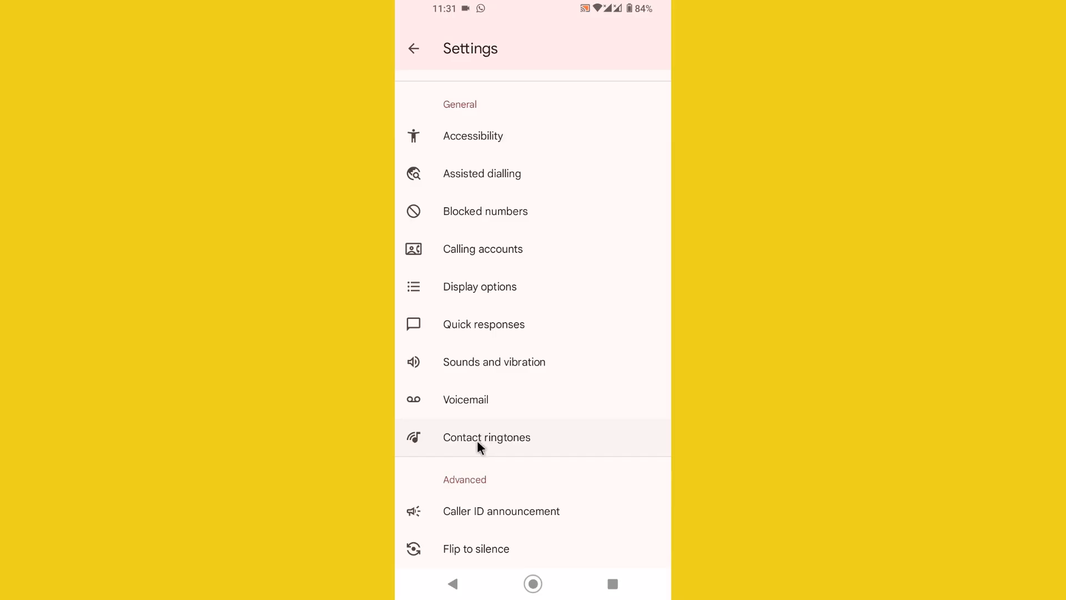
pyautogui.moveTo(482, 439)
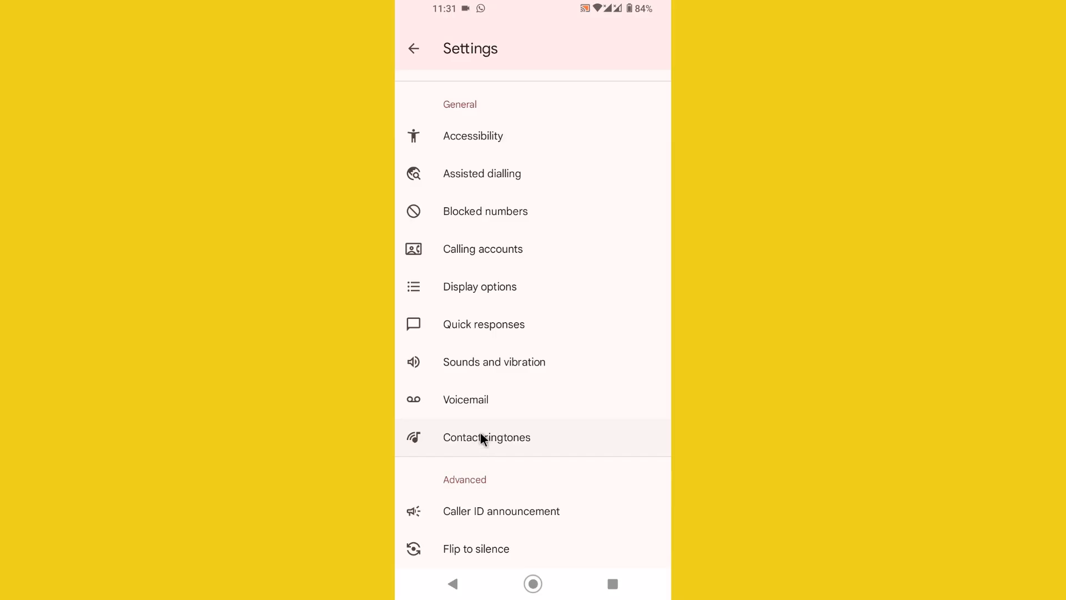
pyautogui.moveTo(488, 423)
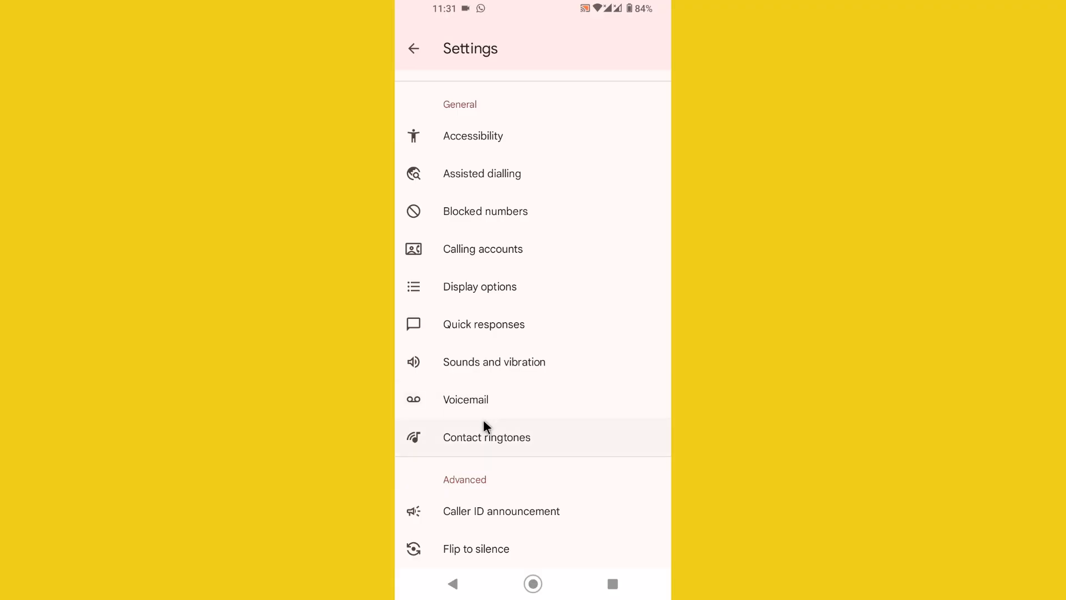
pyautogui.moveTo(490, 421)
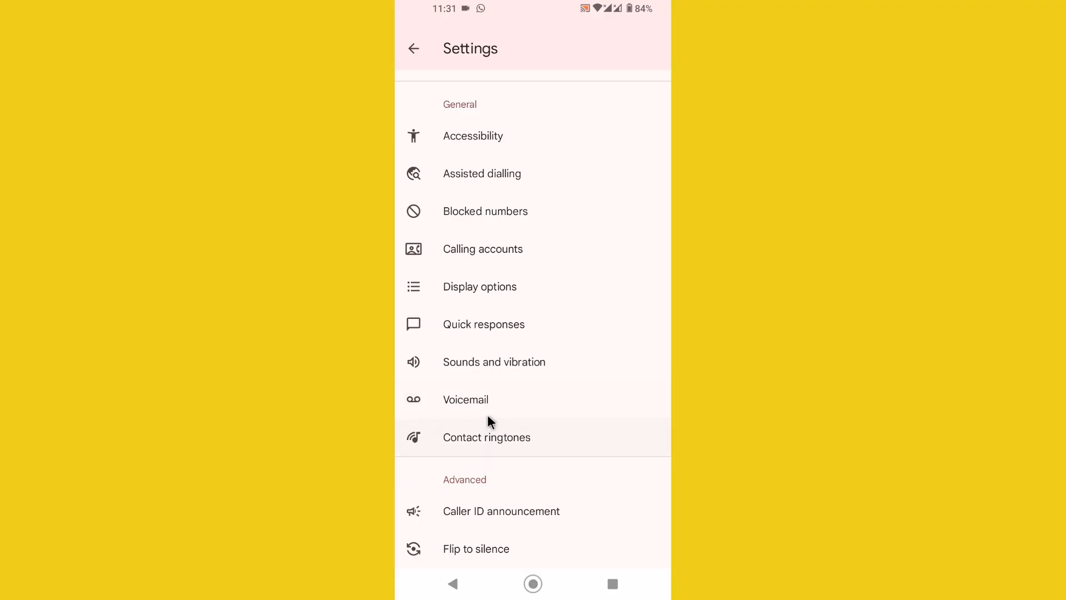
pyautogui.scroll(-3)
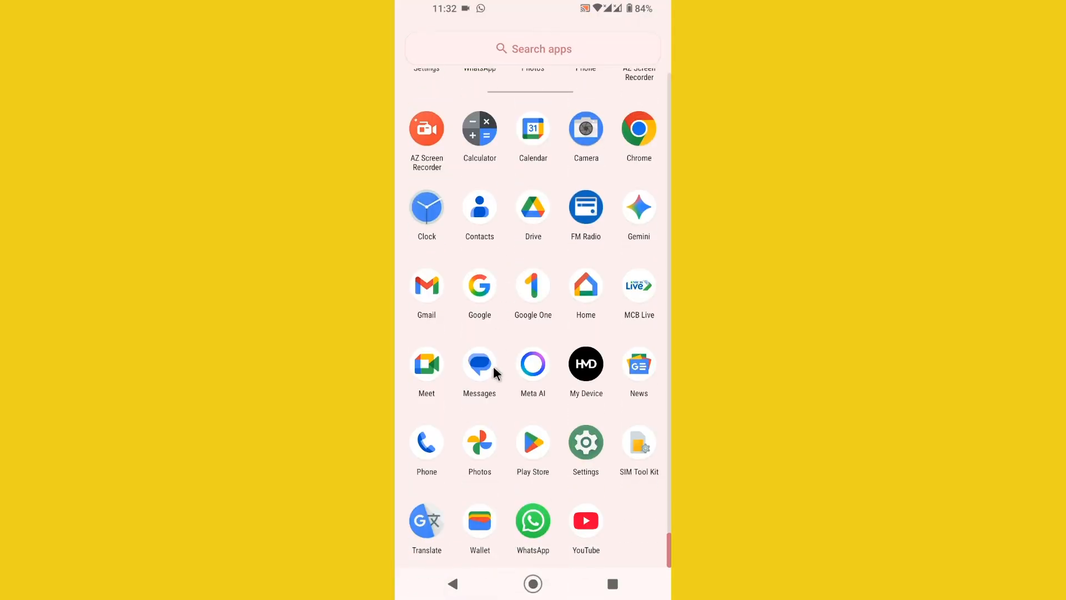
# Step: Launch the Play Store and rerun the recent search for 'phone'
pyautogui.click(533, 443)
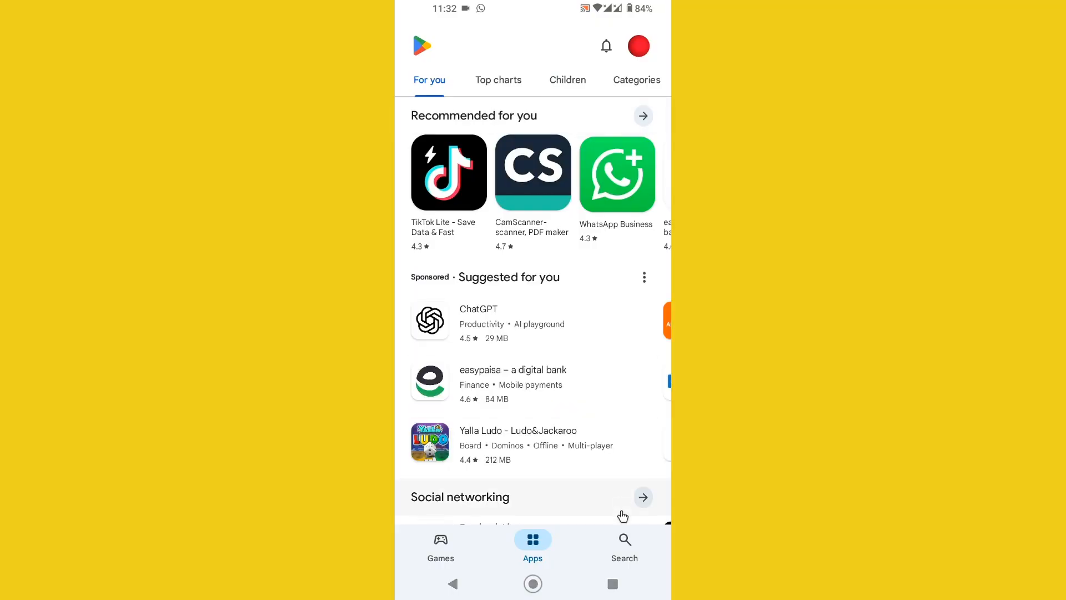
pyautogui.click(623, 547)
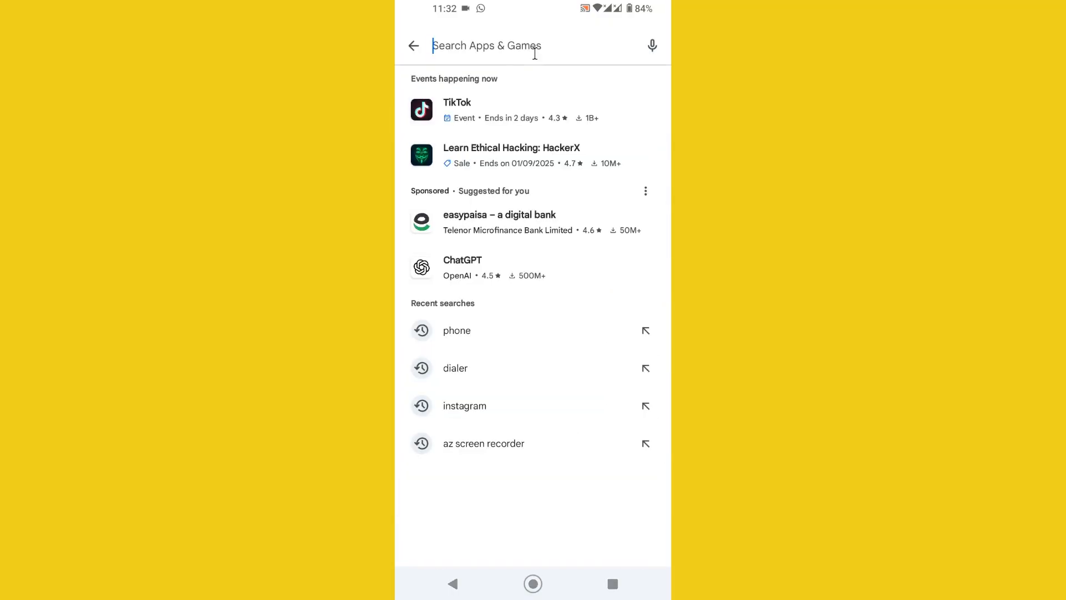
pyautogui.click(456, 331)
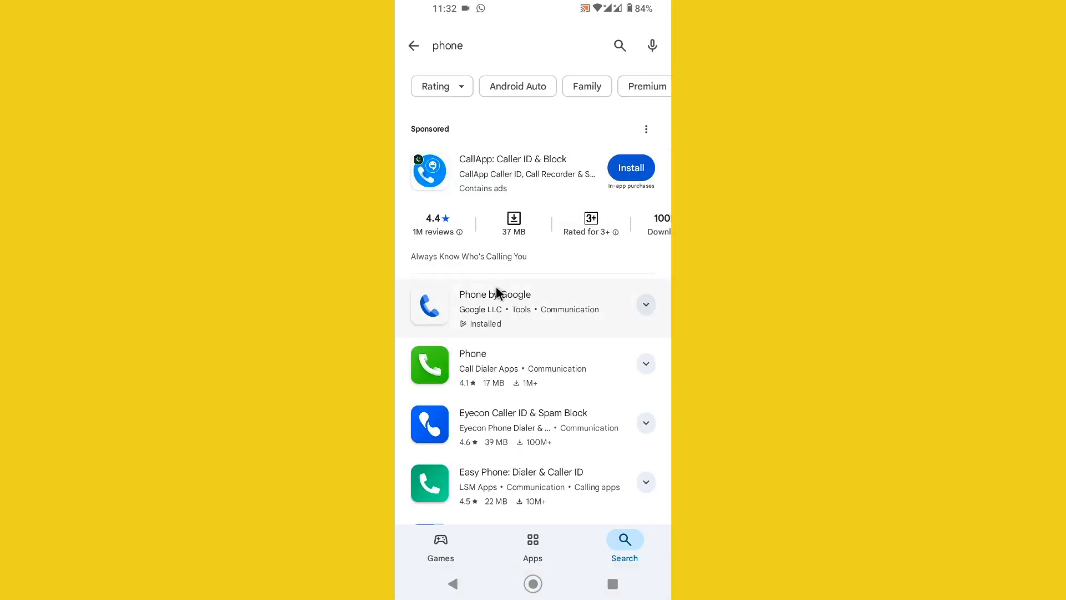
# Step: Open the Phone by Google (Beta) listing and confirm Enable auto-update is on
pyautogui.click(495, 305)
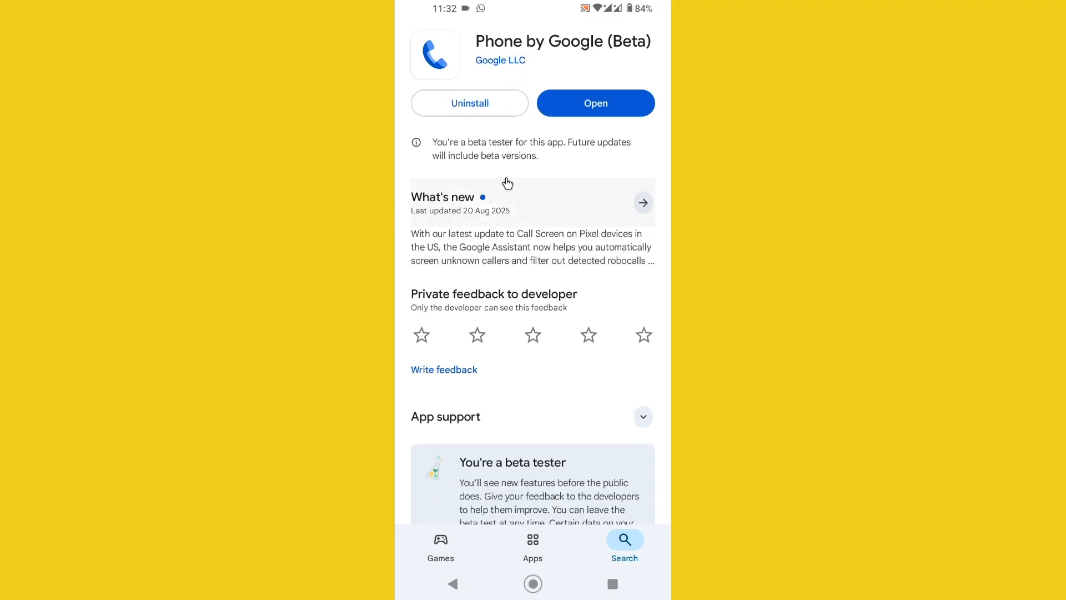
pyautogui.moveTo(500, 90)
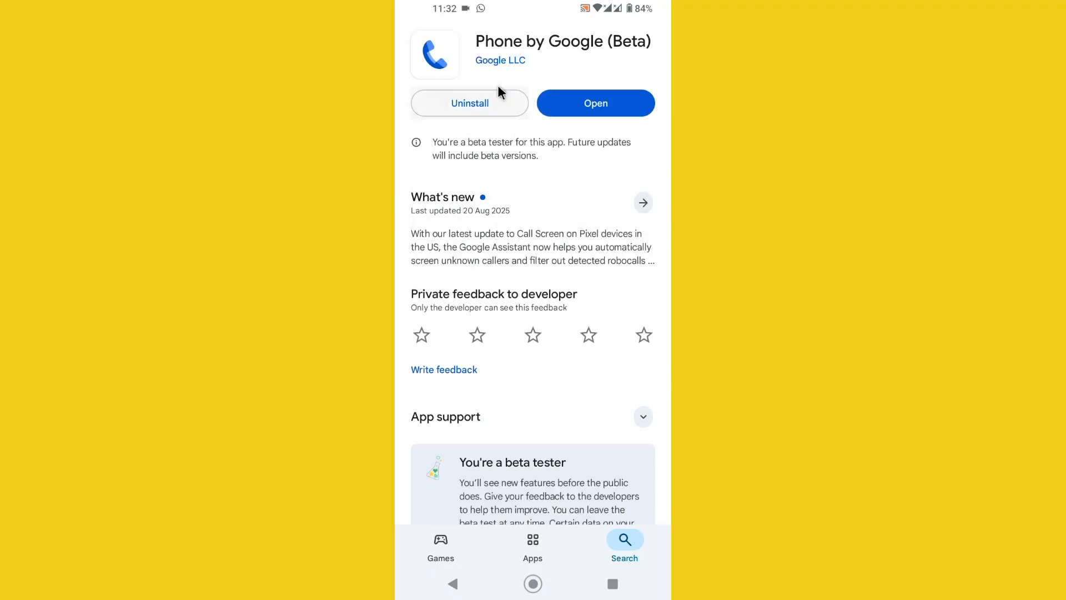
pyautogui.scroll(-3)
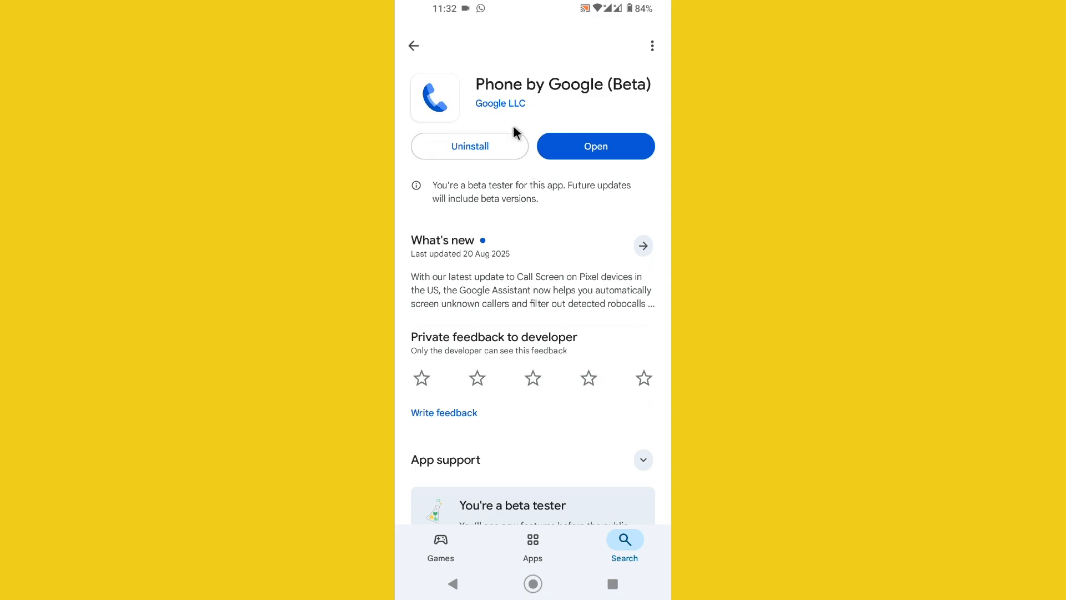
pyautogui.moveTo(548, 134)
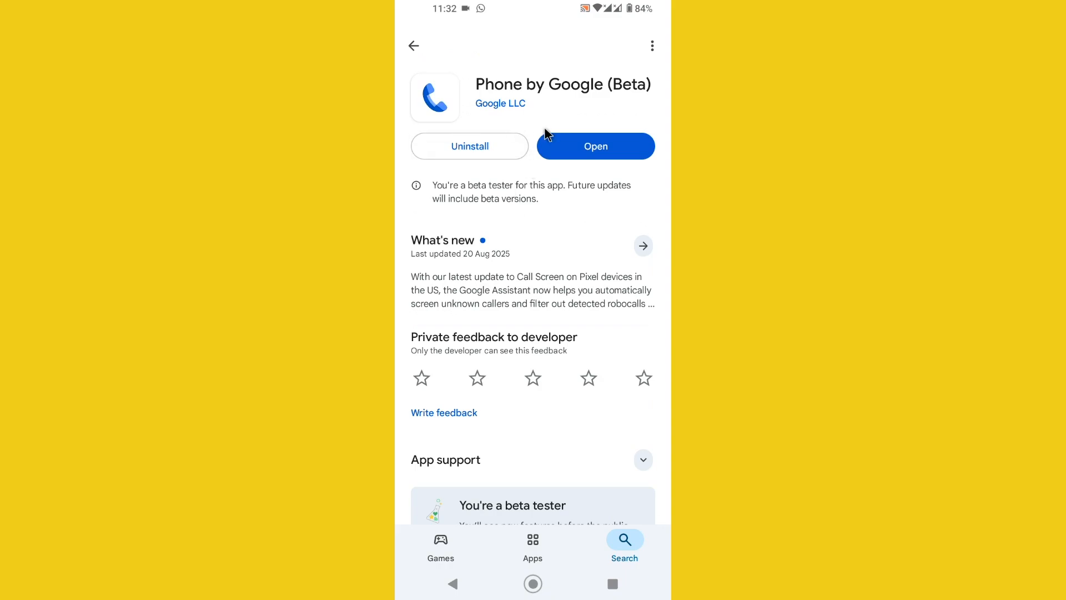
pyautogui.moveTo(651, 46)
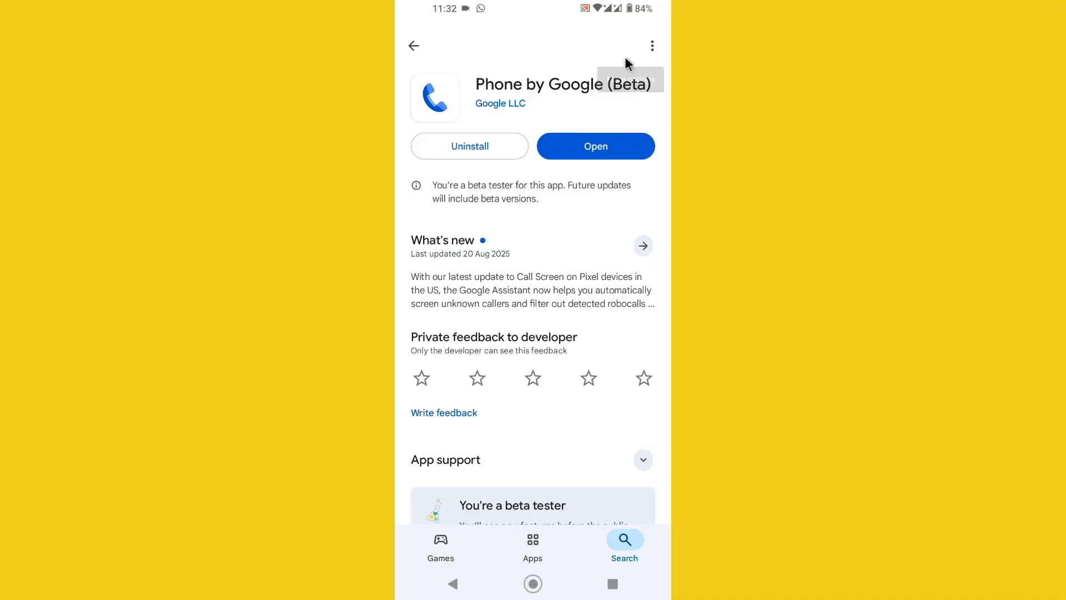
pyautogui.click(651, 45)
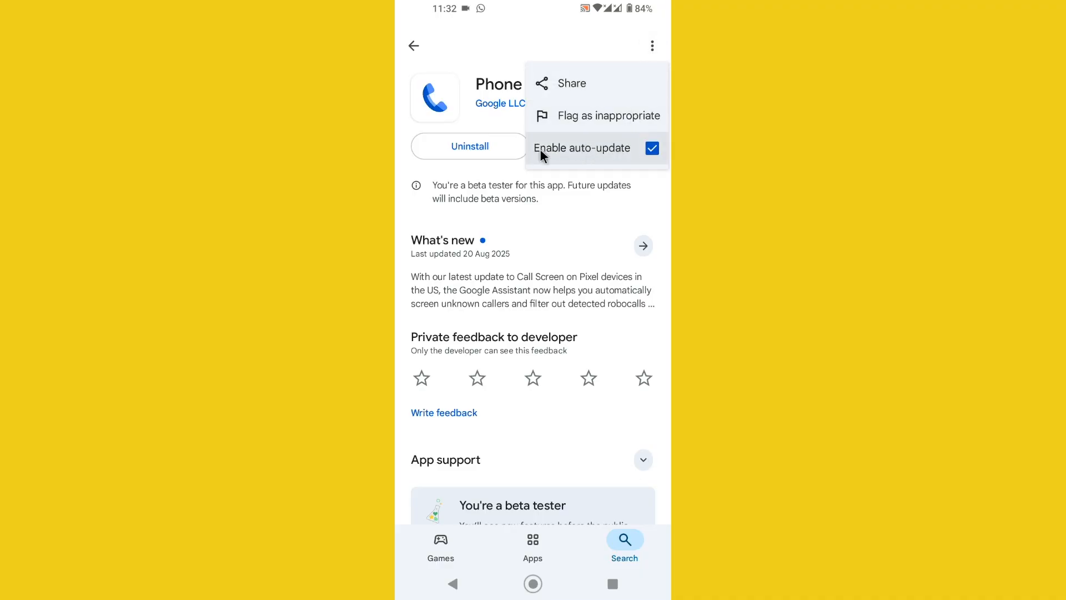
pyautogui.moveTo(631, 153)
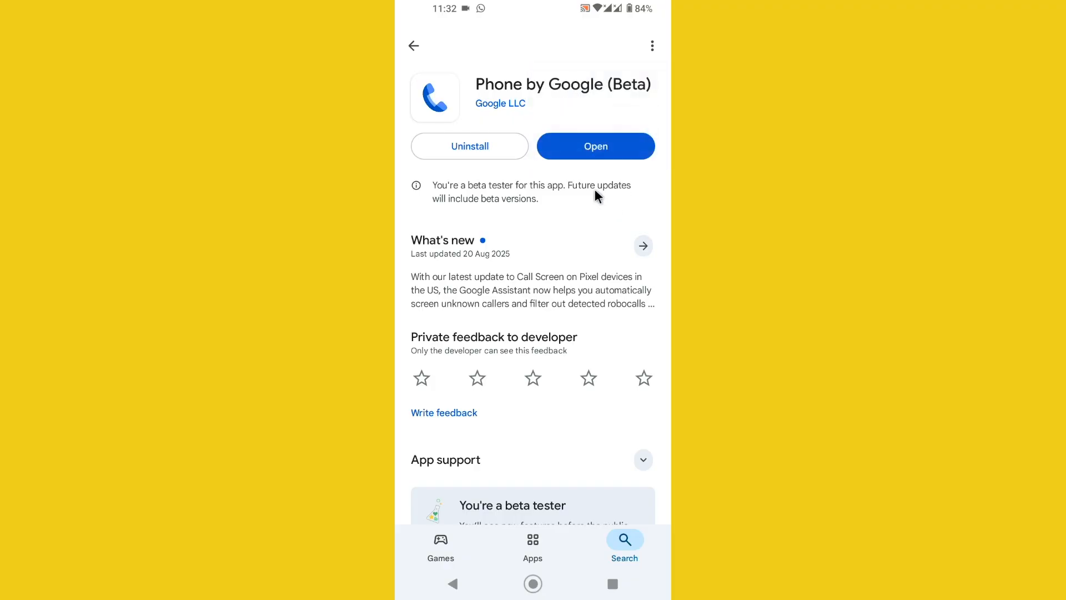
# Step: Uninstall Phone by Google's updates, install the latest update, and launch the app
pyautogui.click(469, 146)
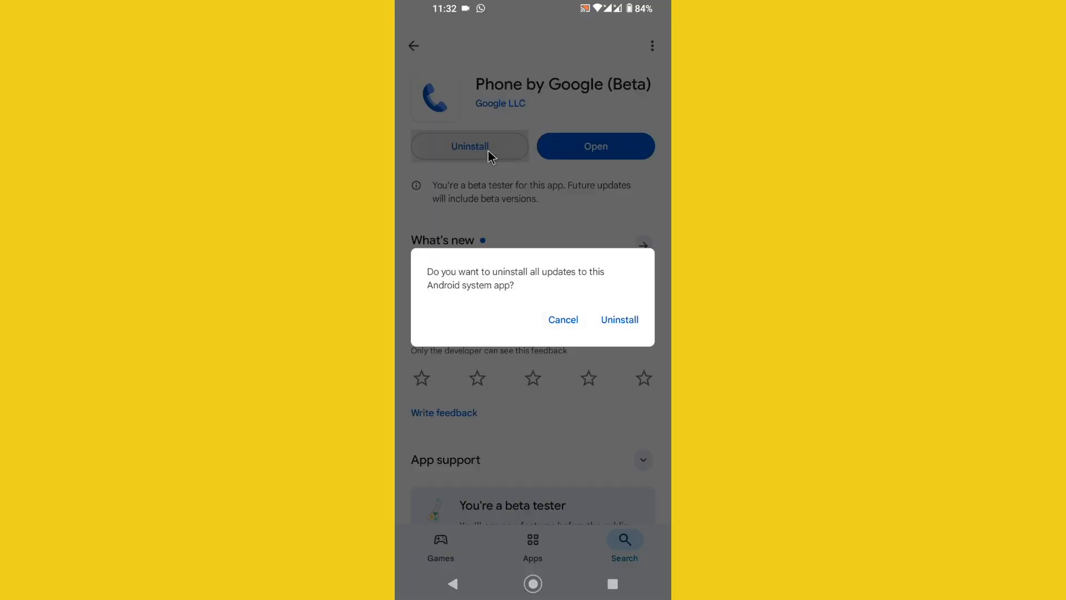
pyautogui.click(619, 320)
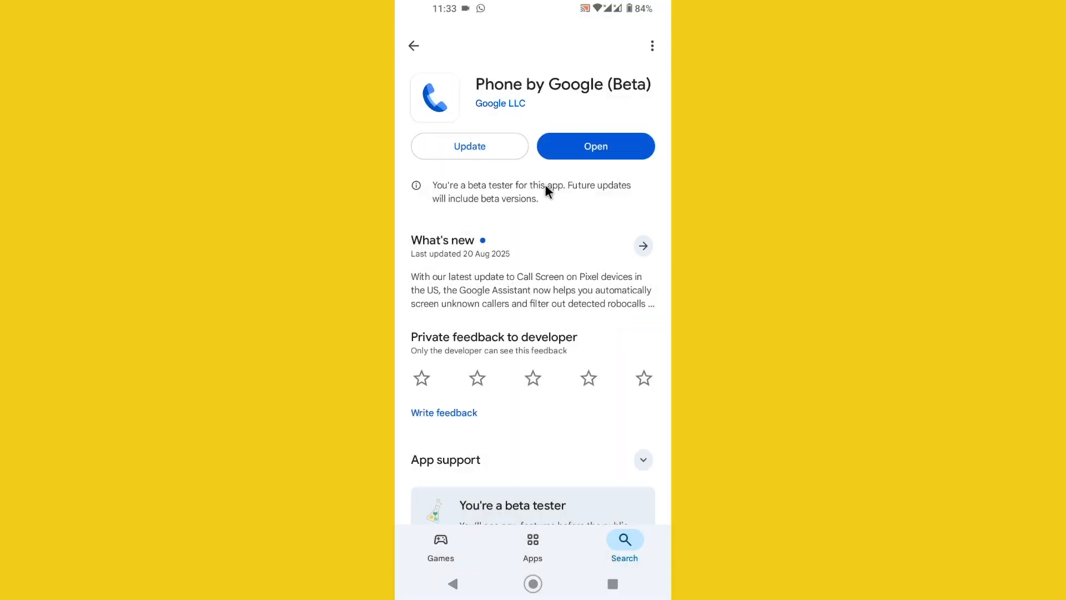
pyautogui.moveTo(482, 218)
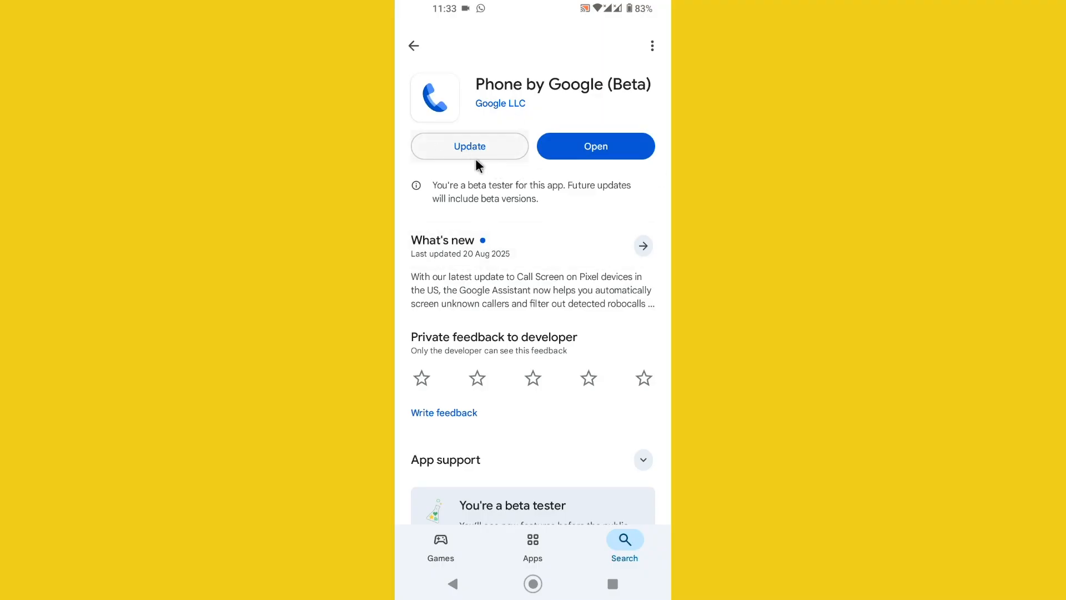
pyautogui.moveTo(486, 156)
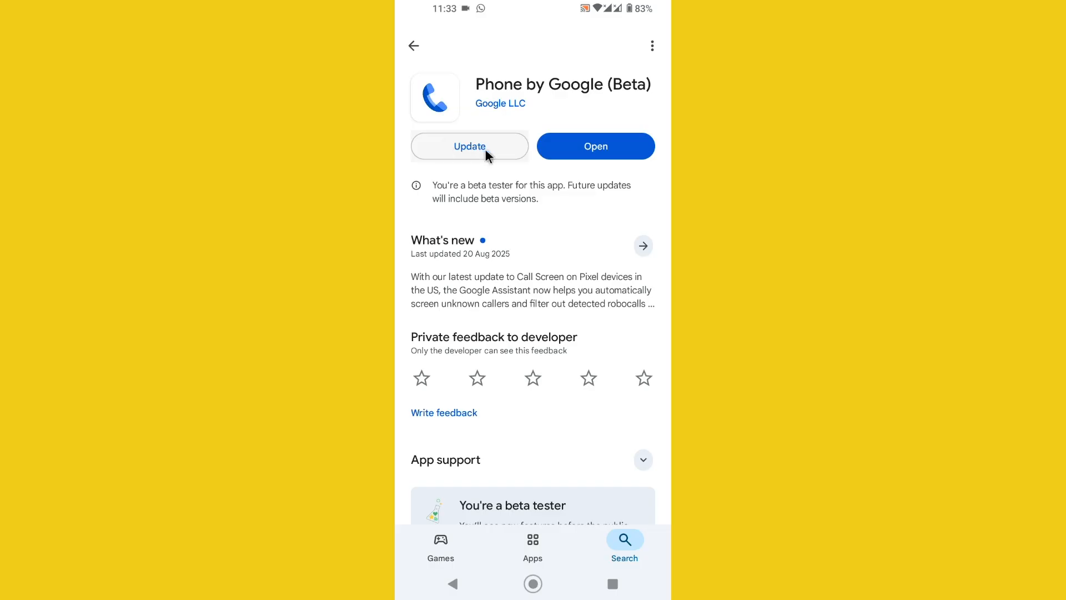
pyautogui.moveTo(472, 157)
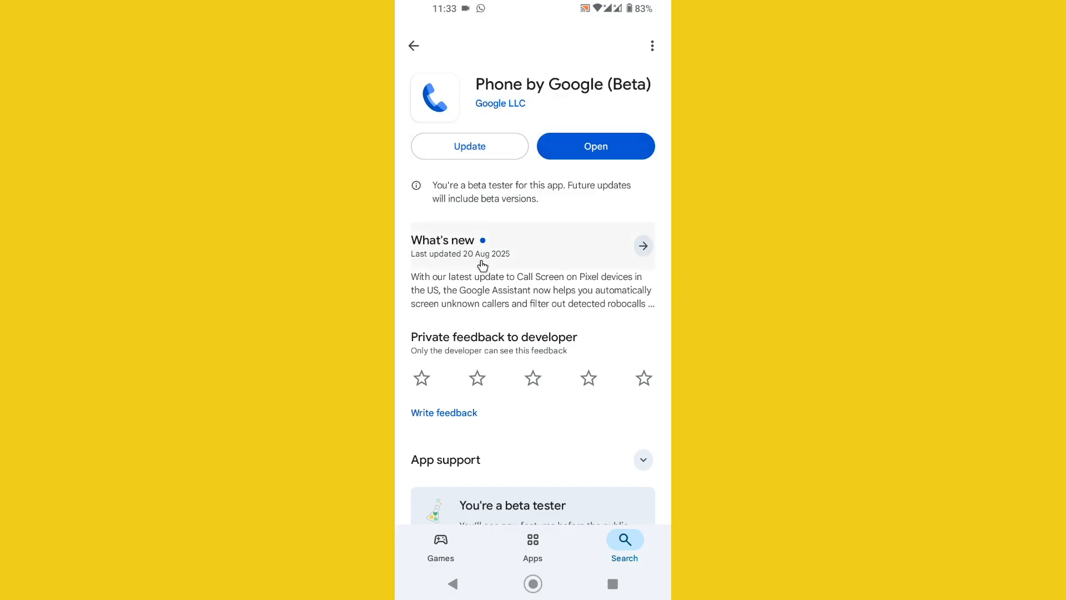
pyautogui.moveTo(472, 247)
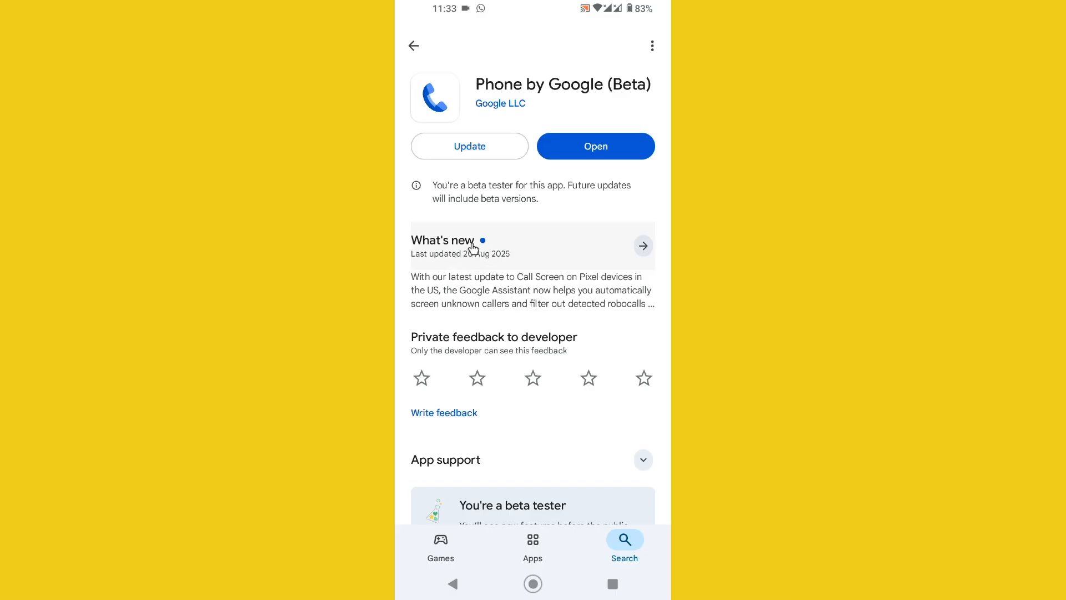
pyautogui.moveTo(487, 264)
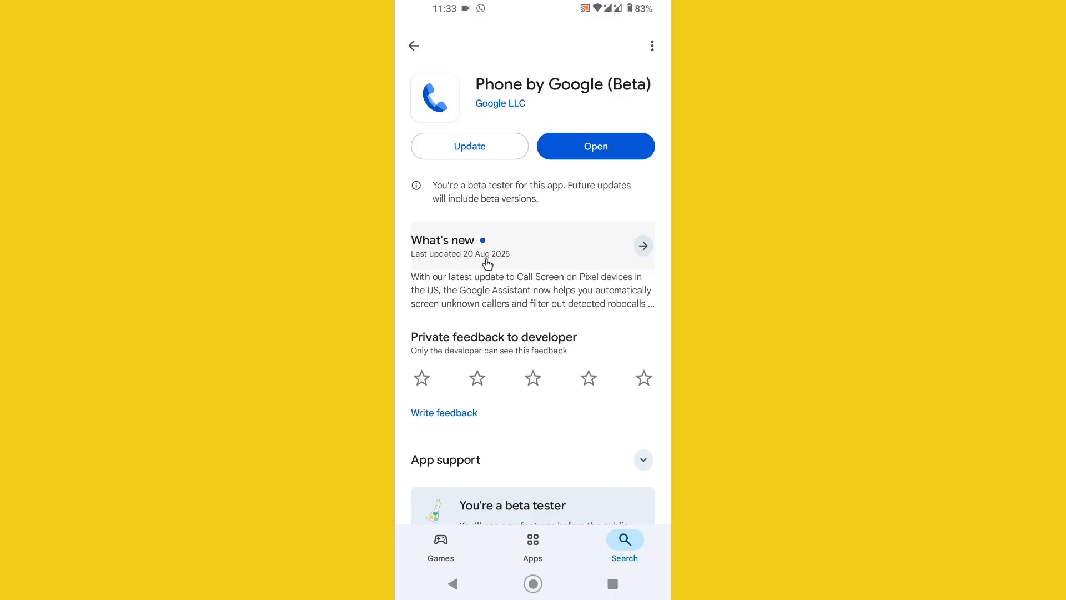
pyautogui.moveTo(469, 145)
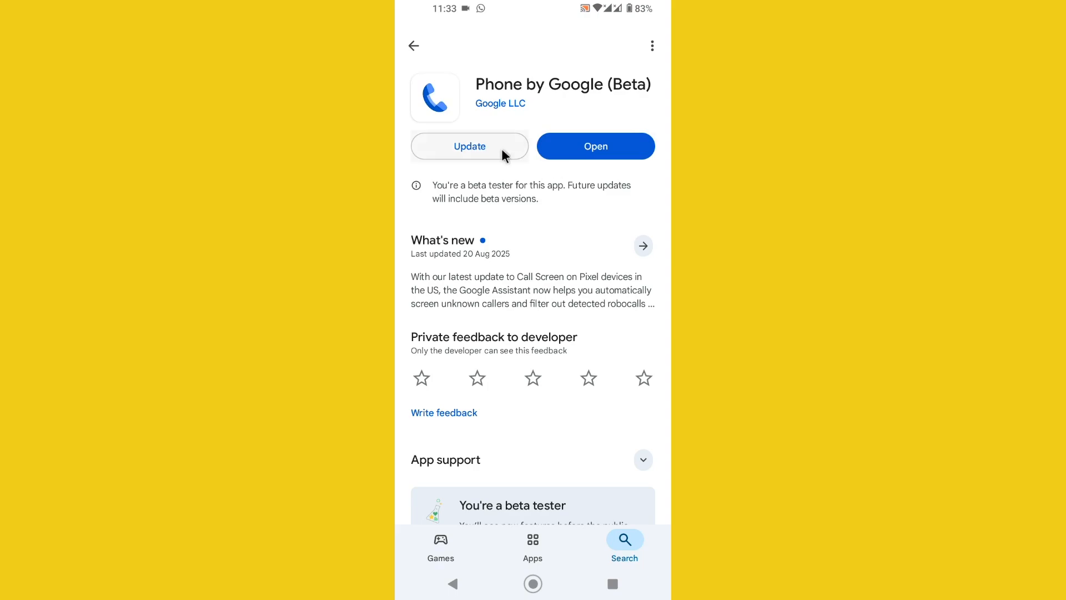
pyautogui.click(470, 146)
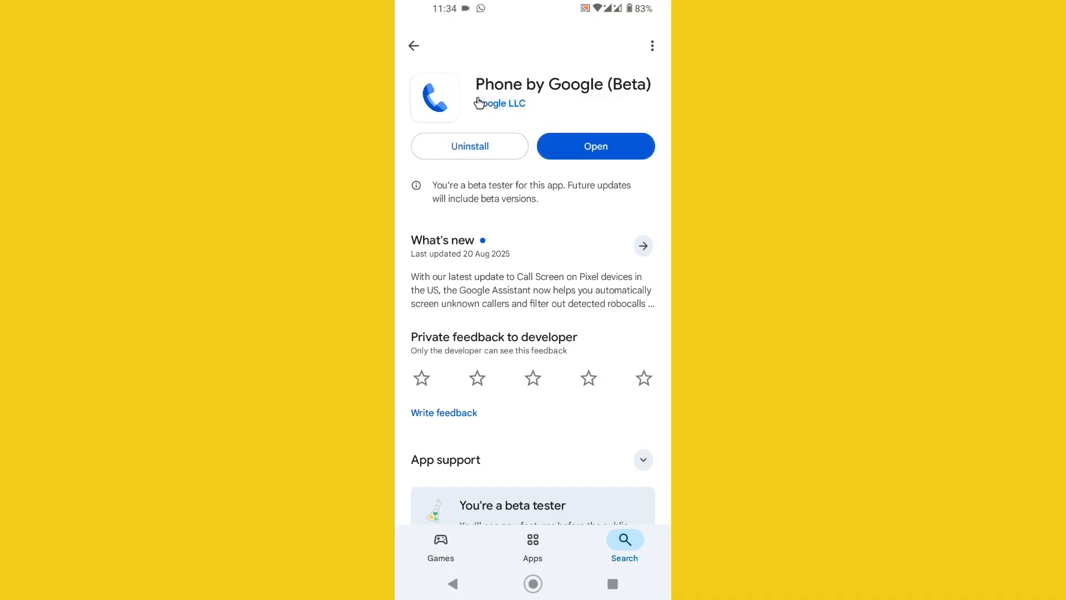
pyautogui.moveTo(485, 100)
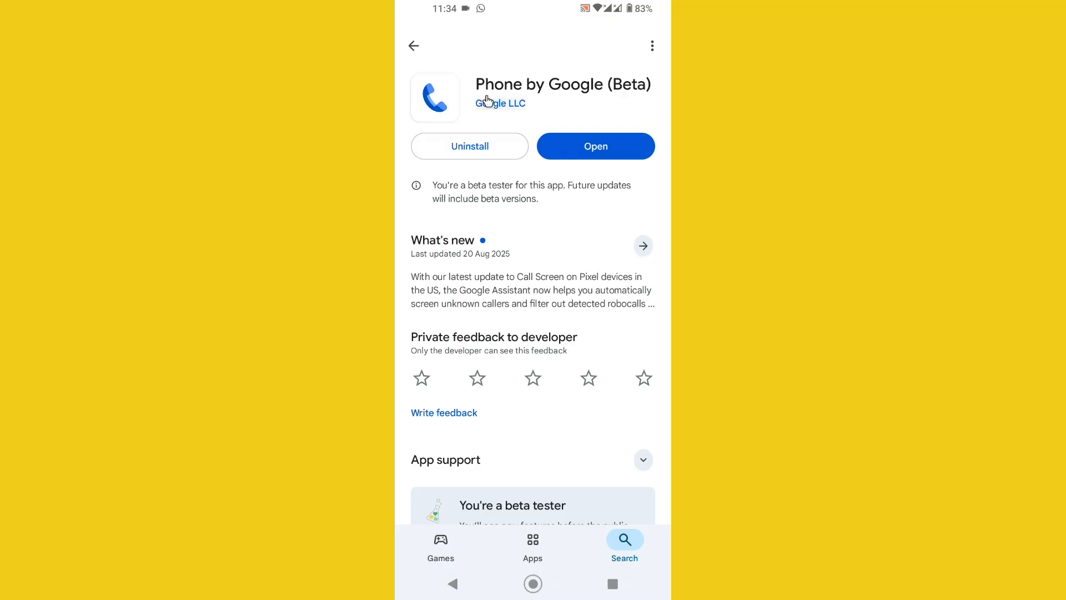
pyautogui.click(595, 146)
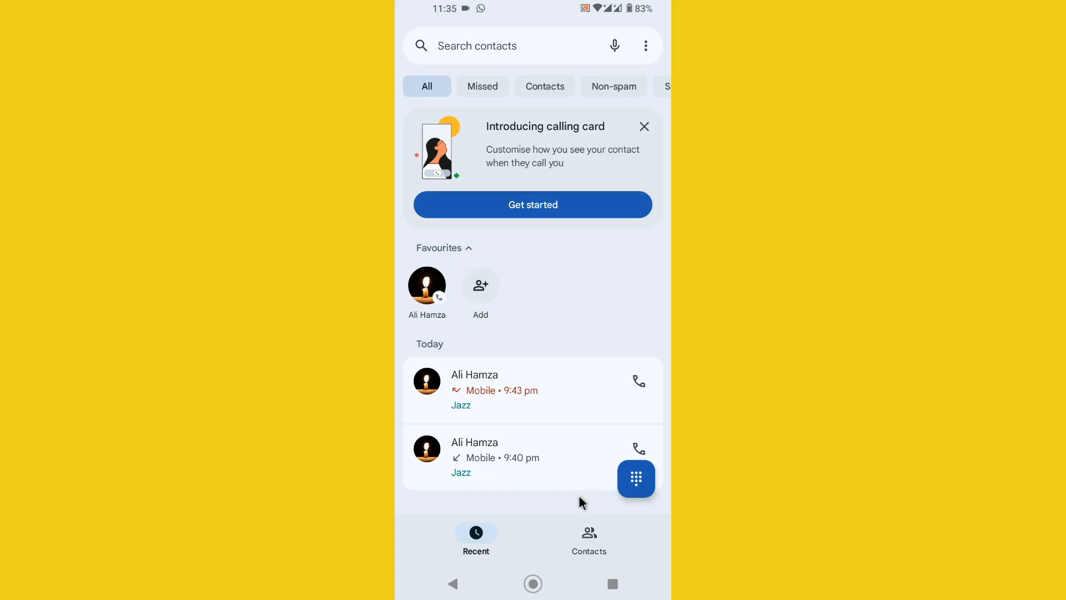
pyautogui.moveTo(566, 473)
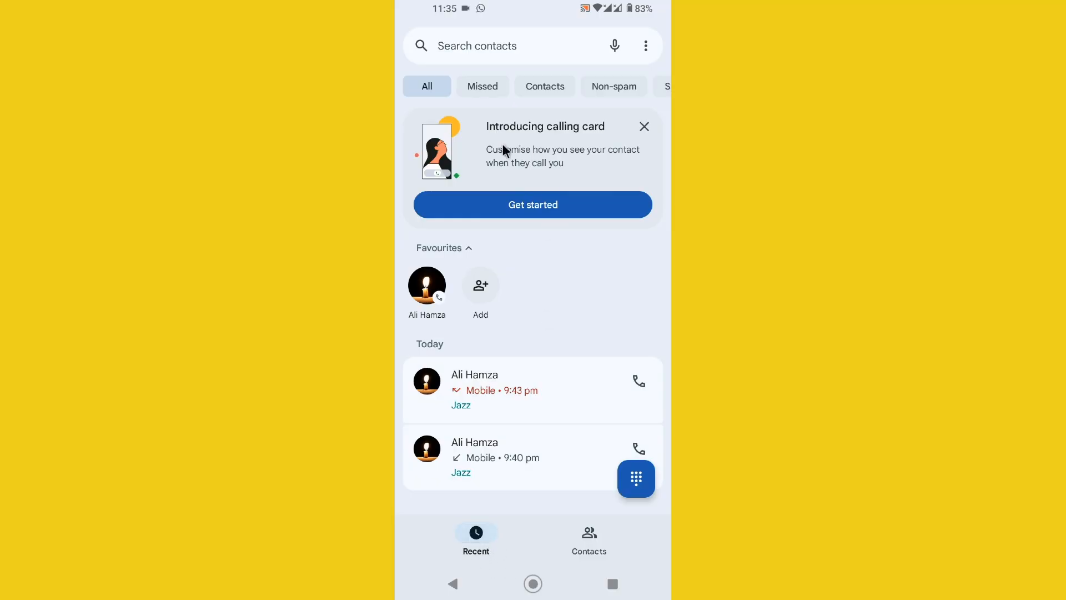
pyautogui.moveTo(475, 131)
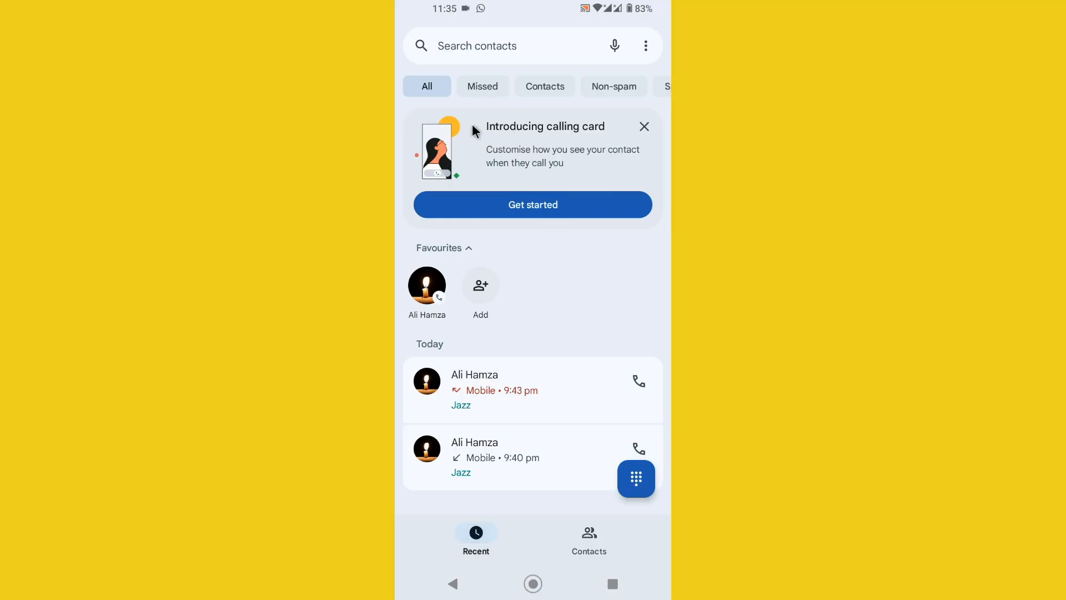
pyautogui.moveTo(421, 121)
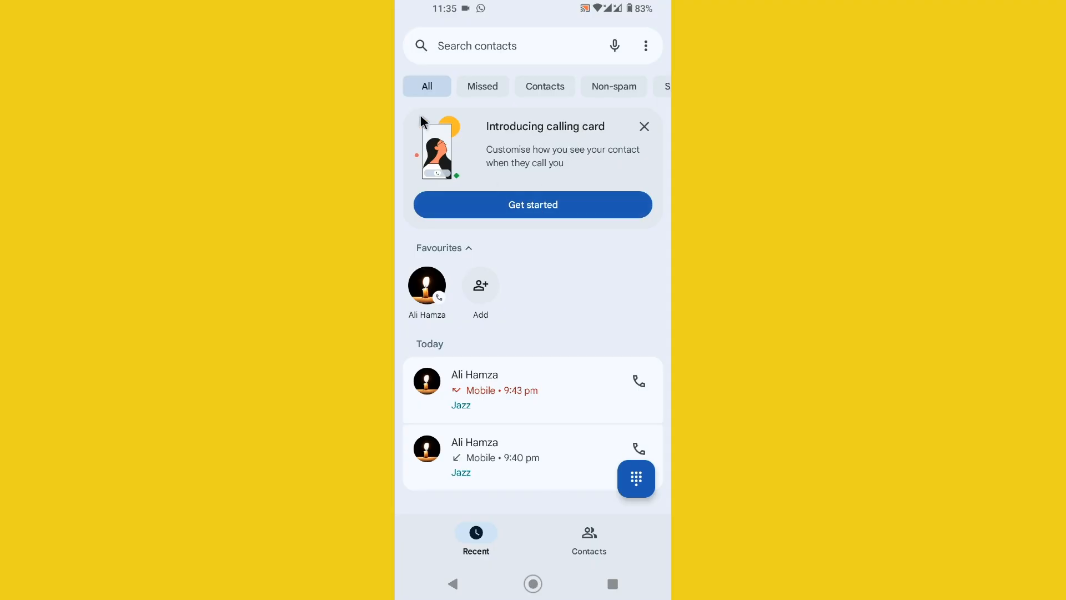
pyautogui.moveTo(474, 149)
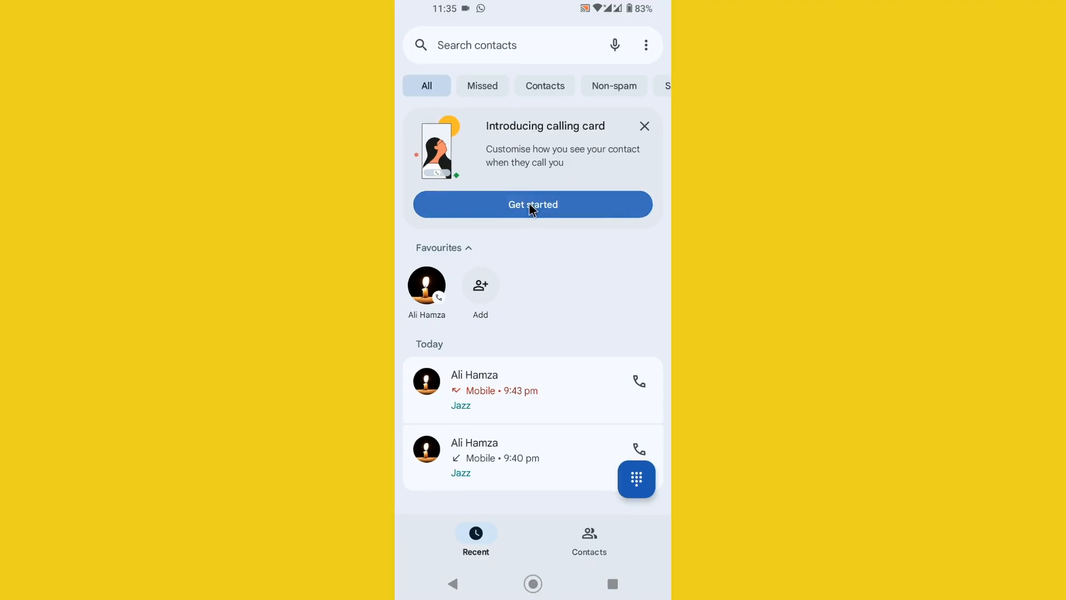
# Step: Create the contact's calling card using the candle gallery photo and orange name text
pyautogui.click(532, 203)
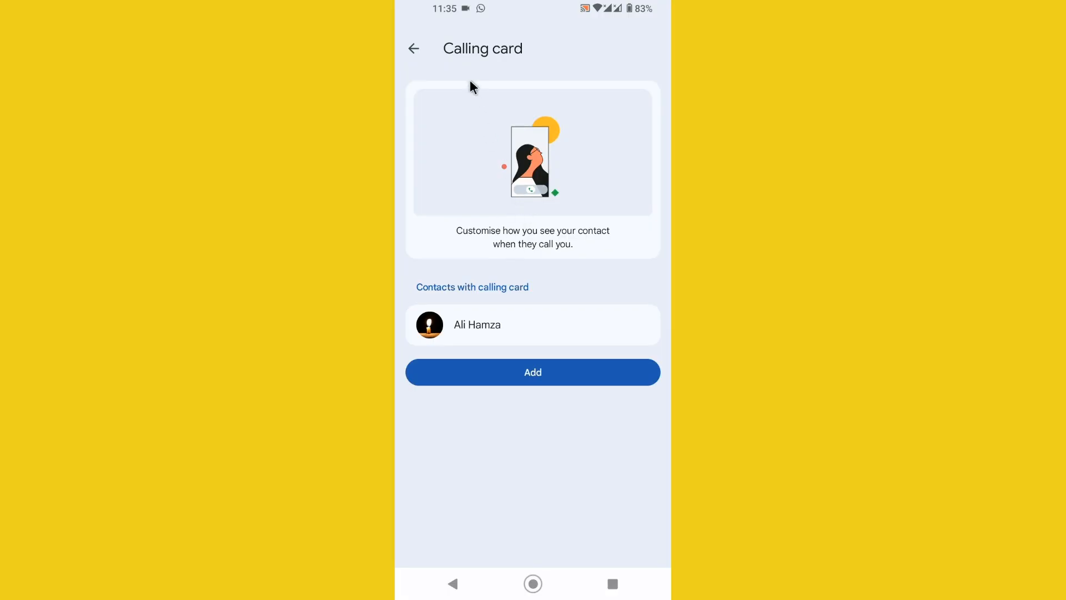
pyautogui.click(533, 373)
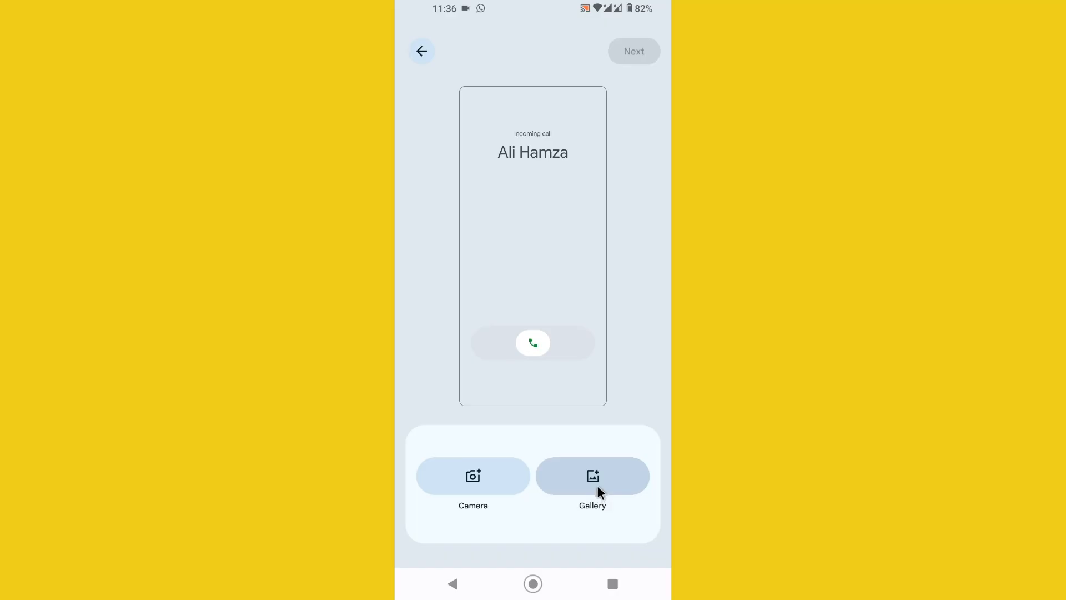
pyautogui.click(592, 476)
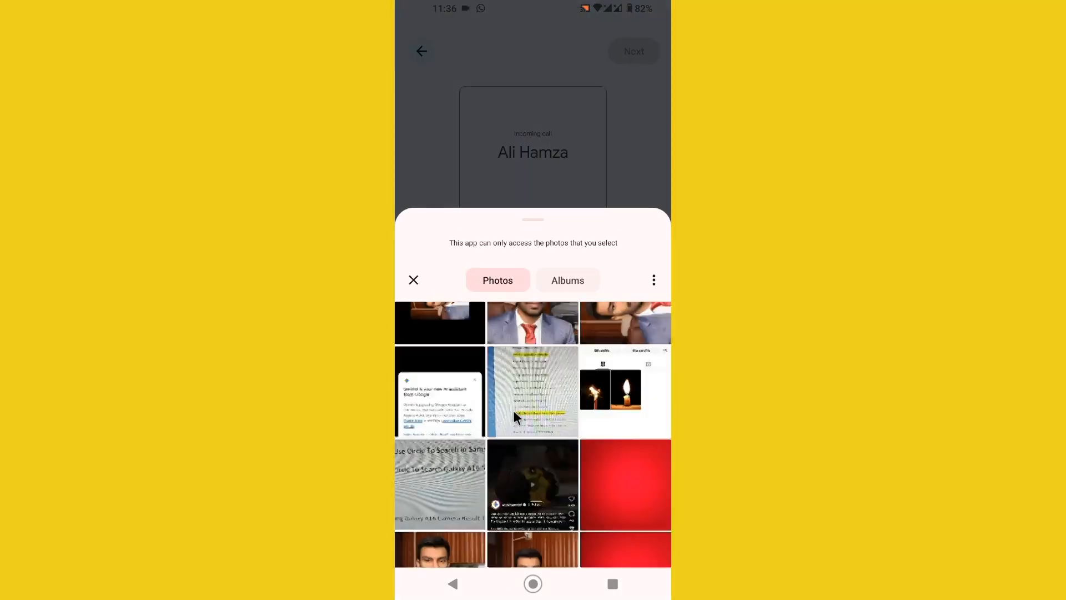
pyautogui.click(413, 280)
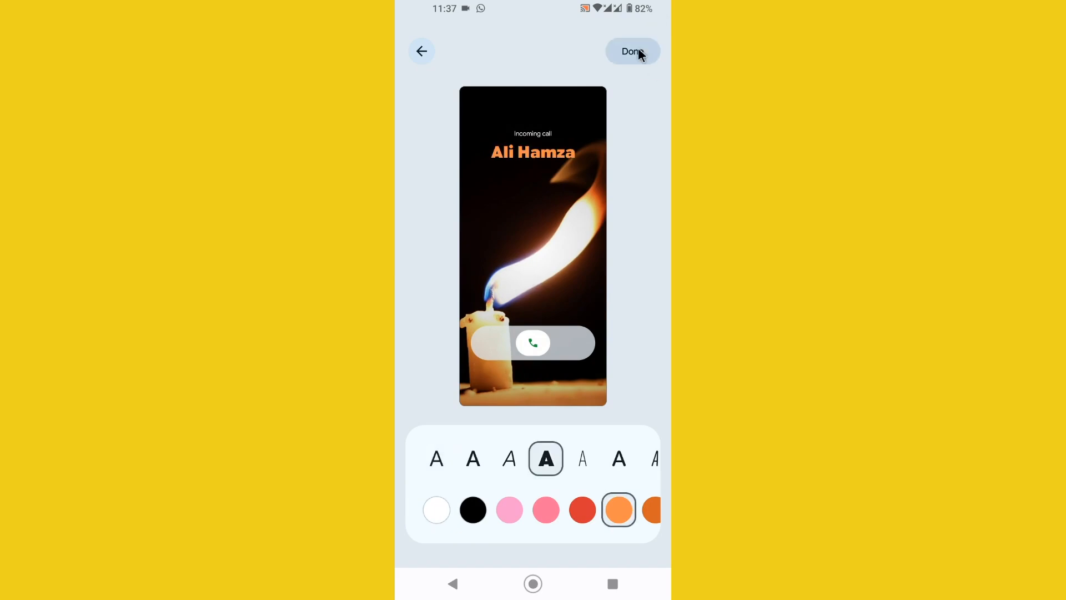
pyautogui.click(632, 51)
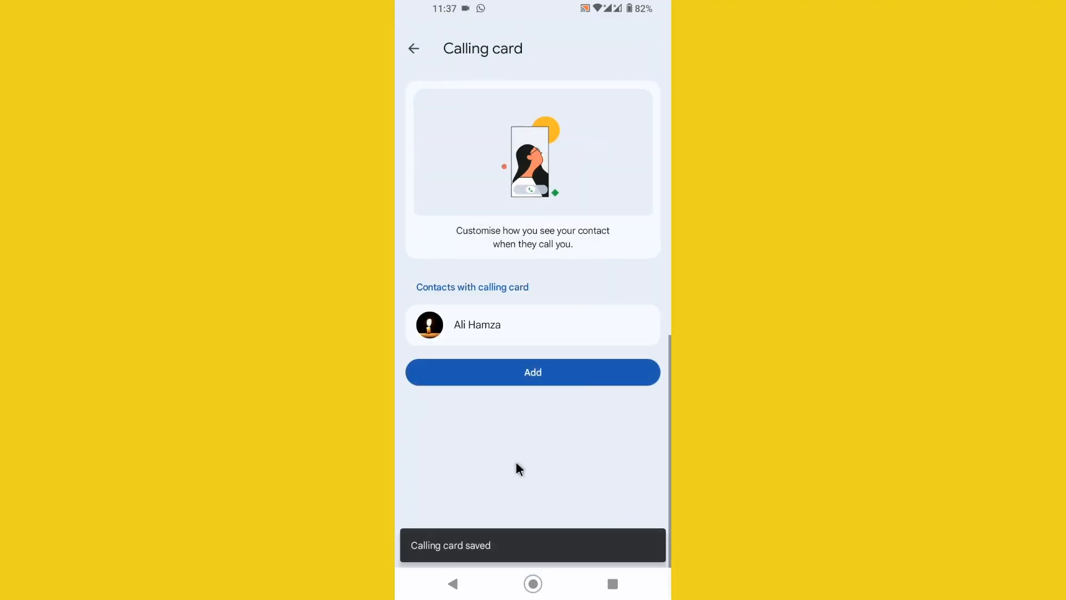
pyautogui.moveTo(511, 548)
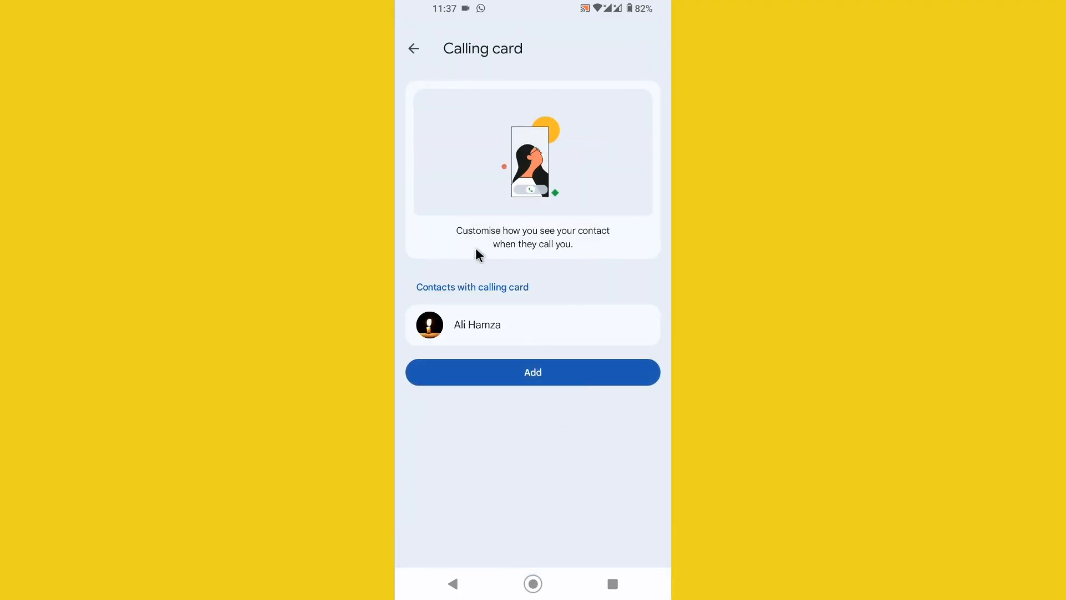
# Step: Back out of Calling card and Settings to the Recent calls list
pyautogui.click(414, 48)
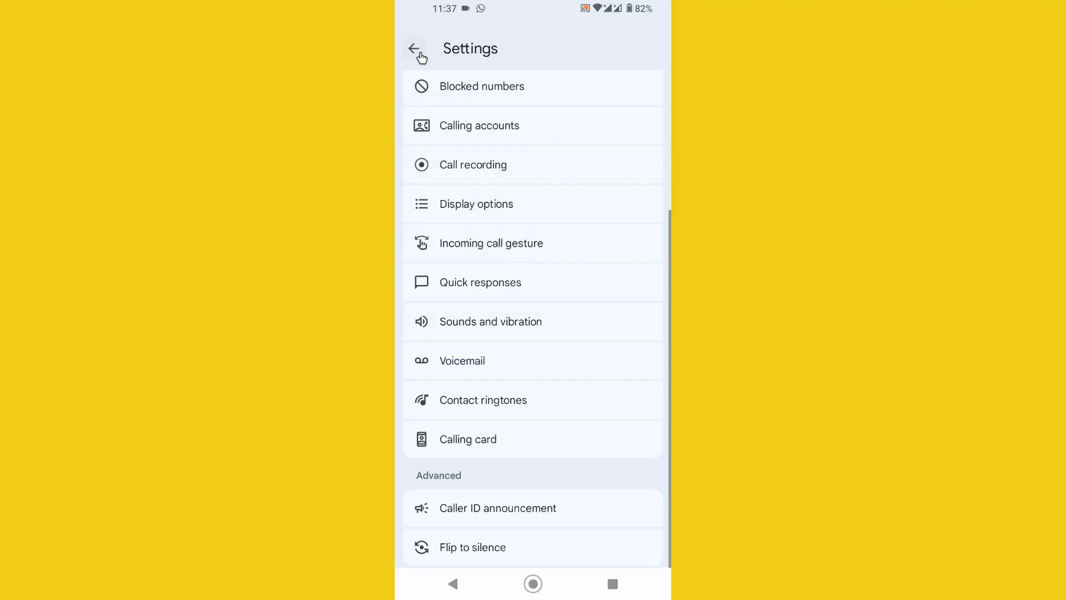
pyautogui.click(416, 49)
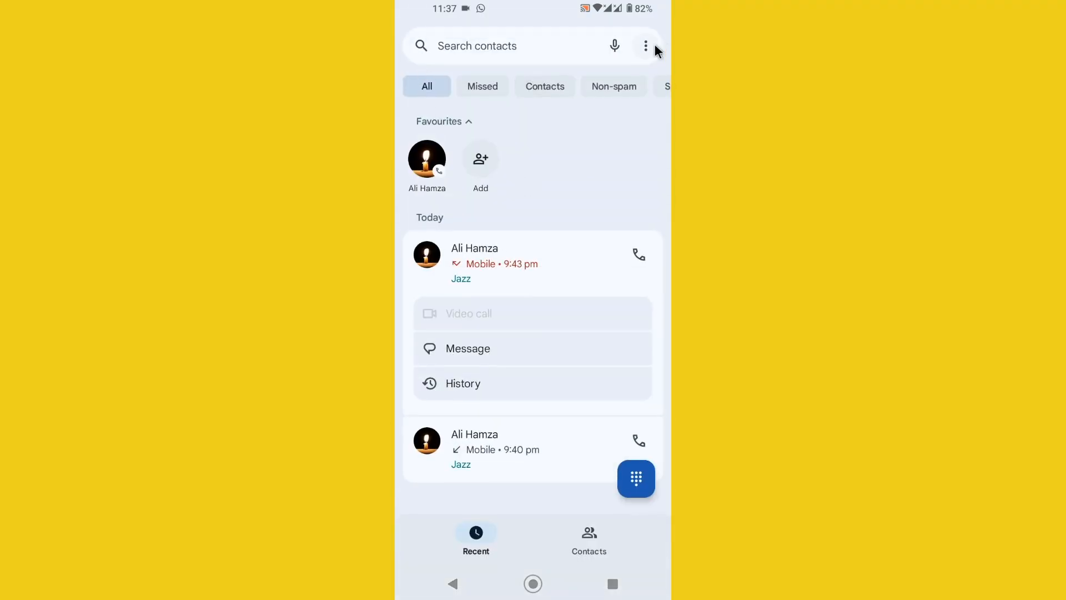
# Step: Reopen Phone settings from the overflow menu and scroll down to Calling card
pyautogui.click(645, 45)
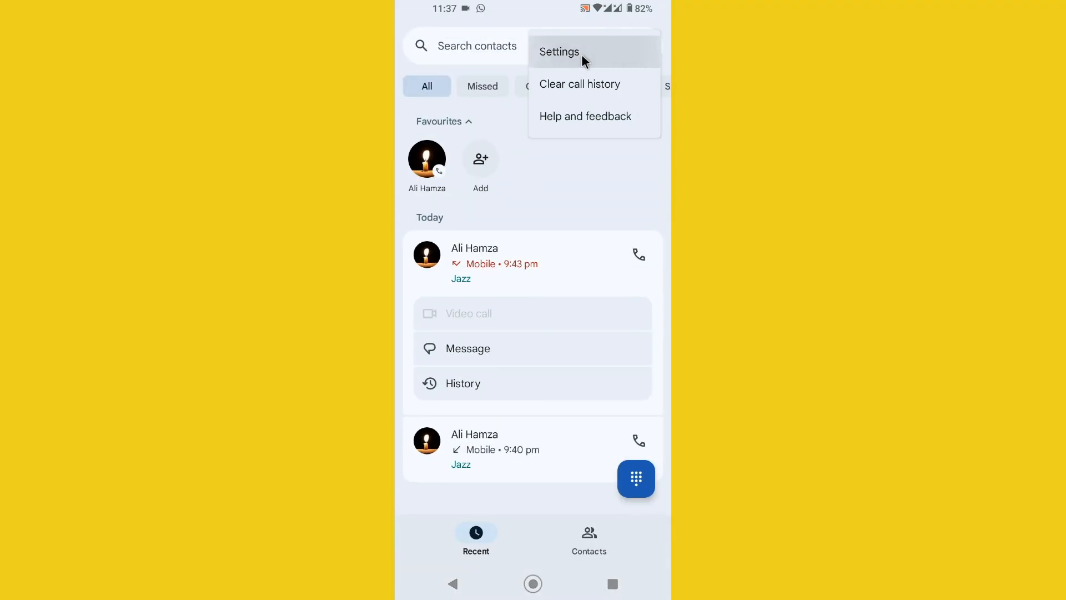
pyautogui.click(559, 52)
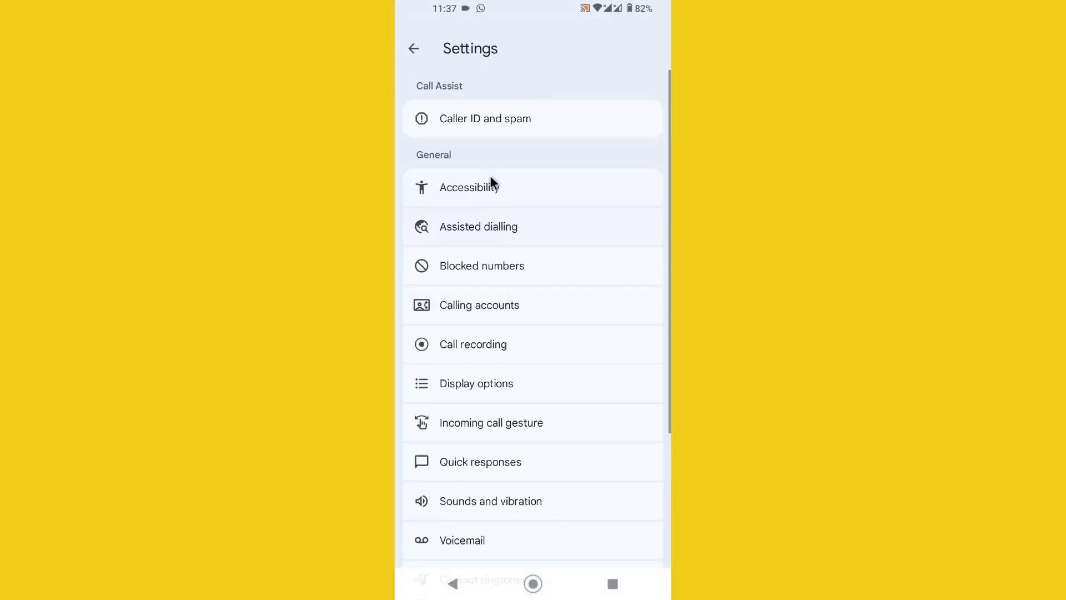
pyautogui.scroll(-3)
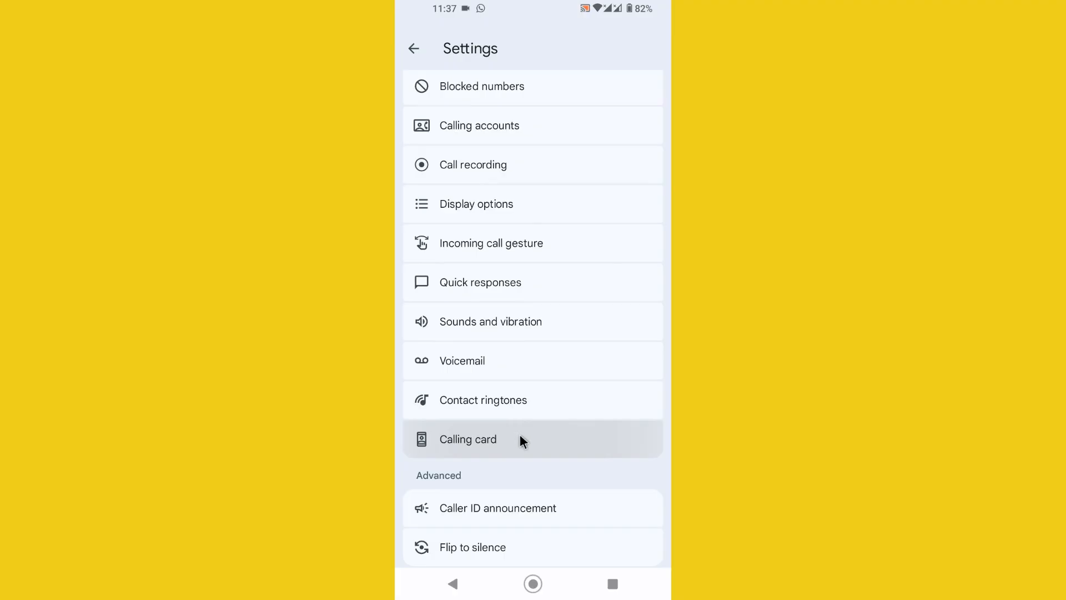
pyautogui.scroll(-3)
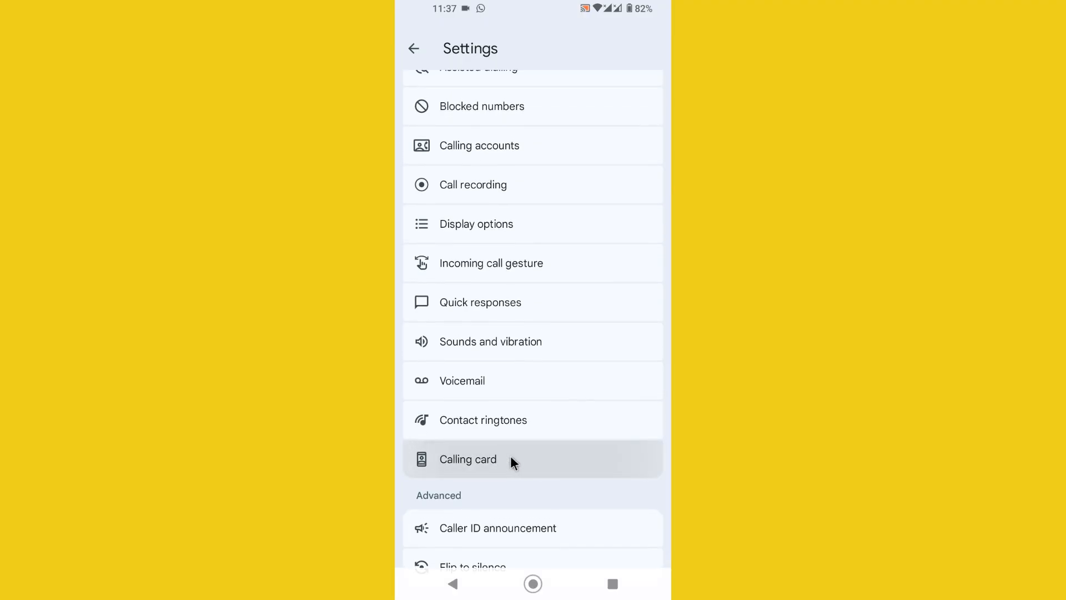
pyautogui.moveTo(529, 462)
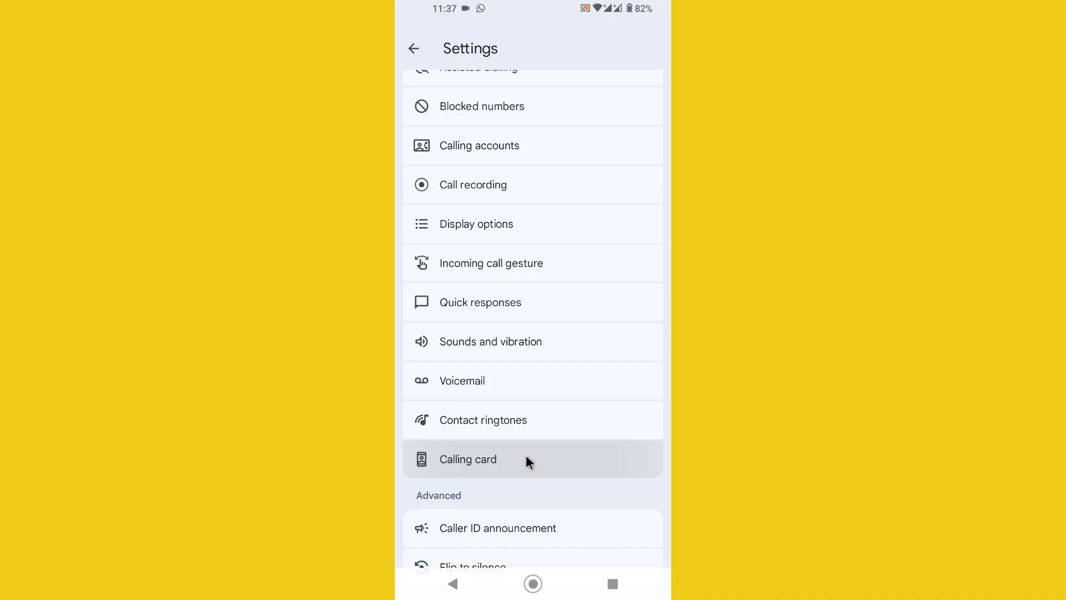
pyautogui.moveTo(505, 467)
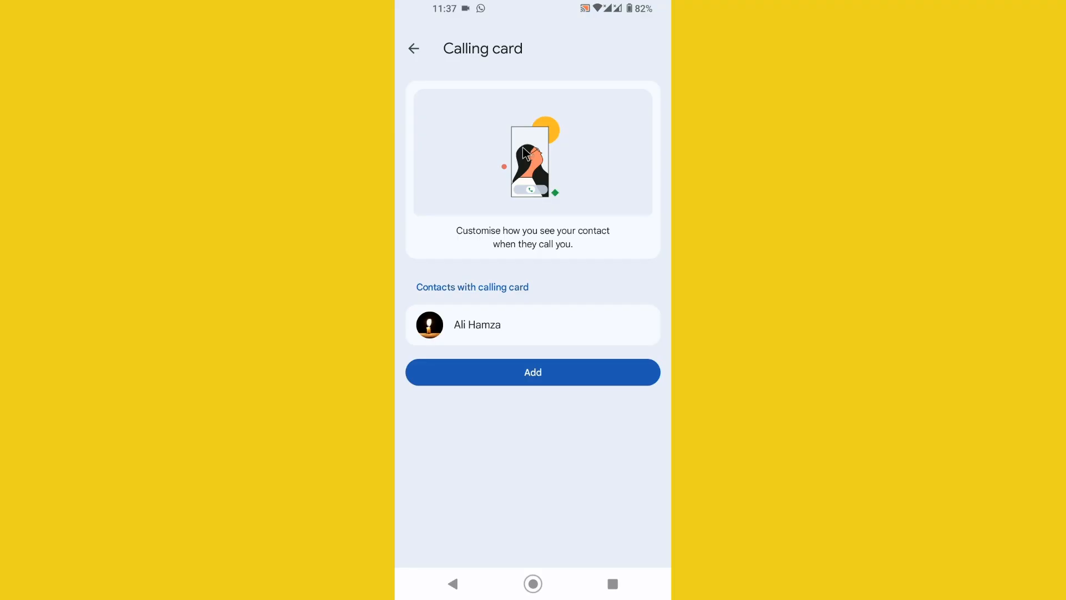
pyautogui.moveTo(494, 276)
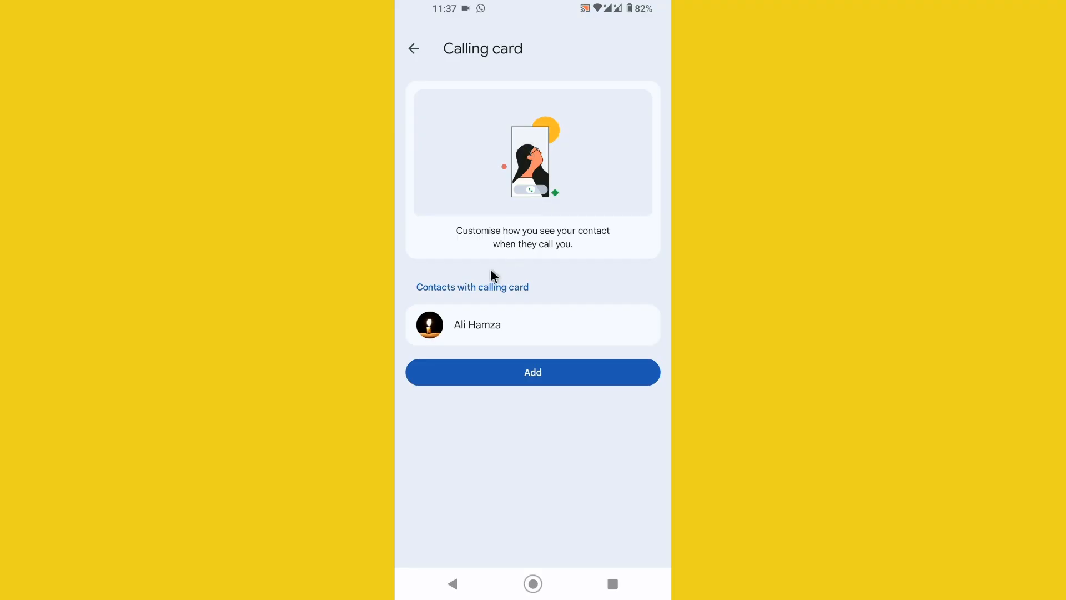